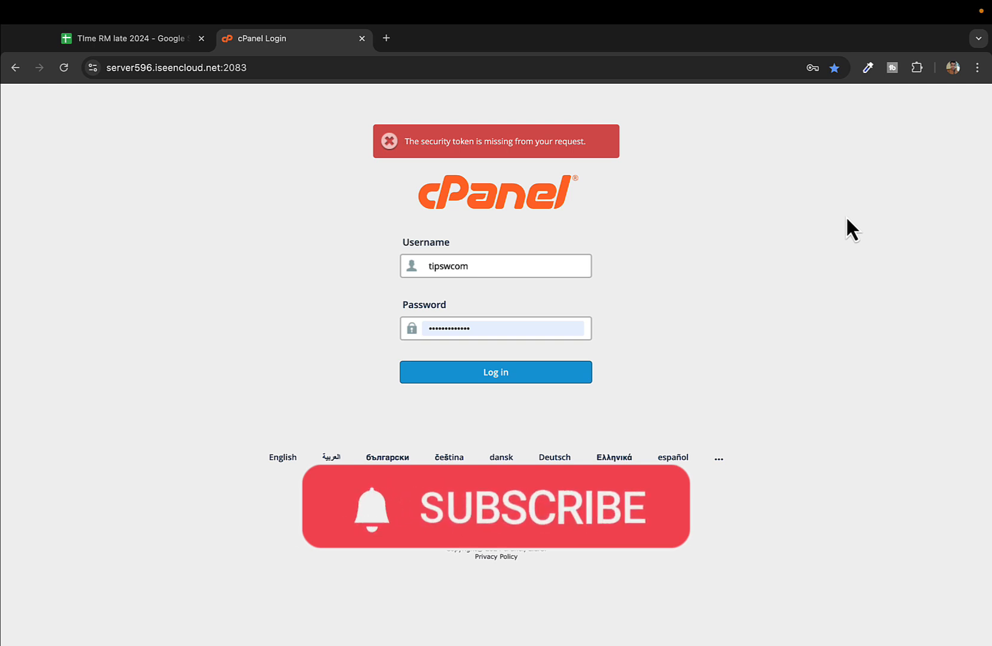
- Log in to the cPanel account with the pre-filled username and password
click(496, 372)
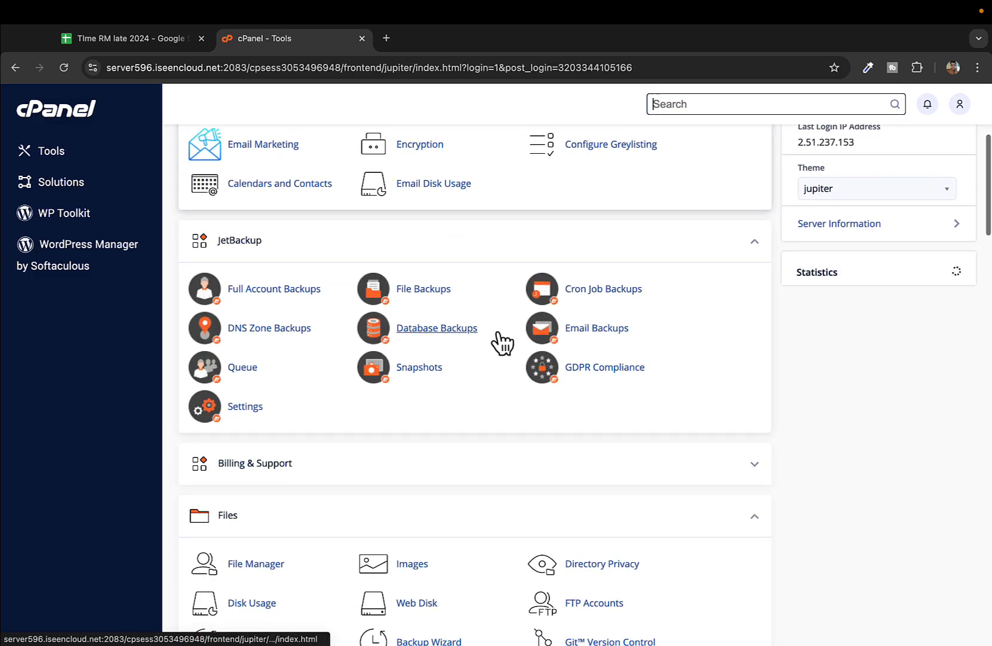
- Scroll to the Software section and open Select PHP Version
scroll(down, 3)
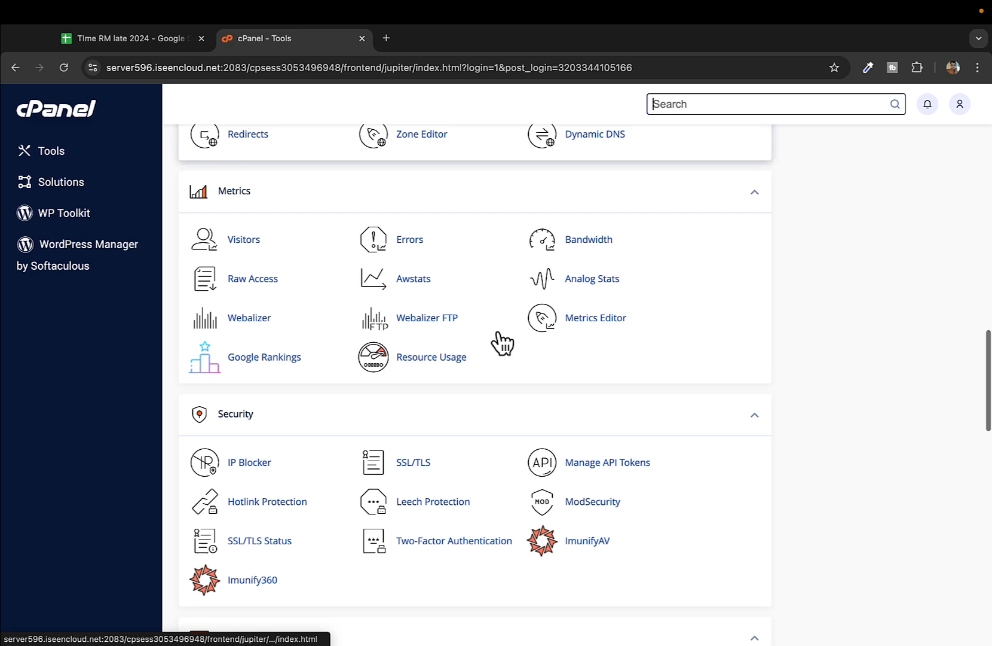
scroll(down, 3)
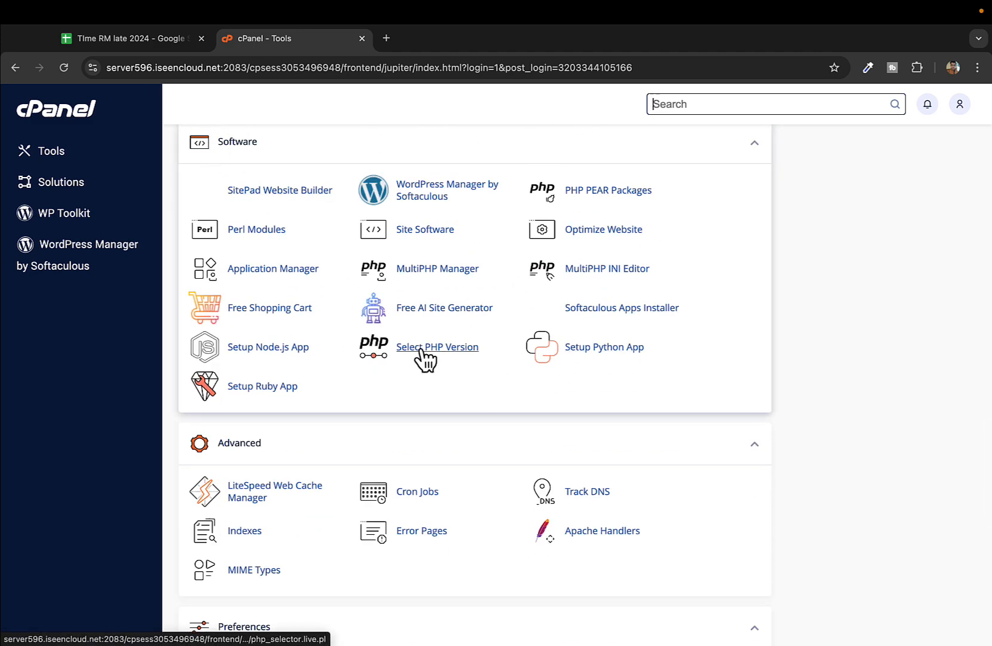
click(437, 346)
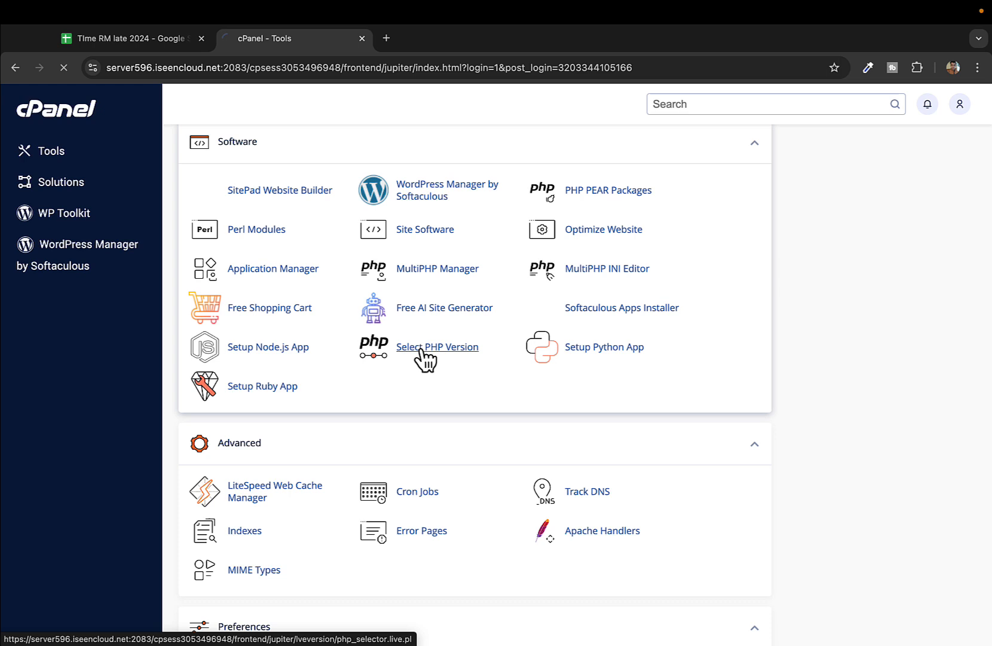
click(437, 346)
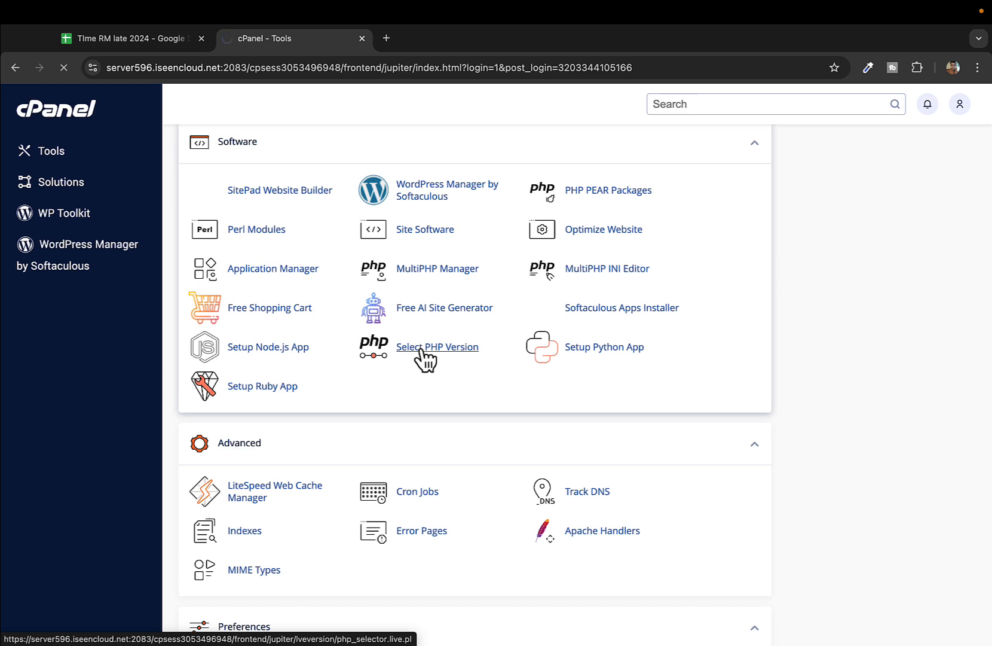
click(437, 346)
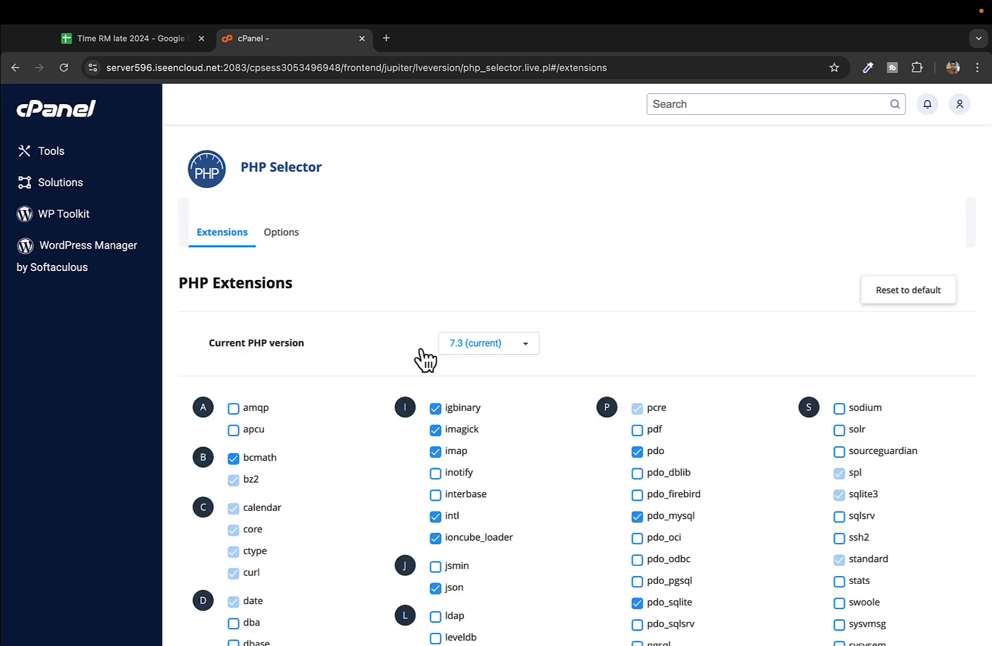
mouse_move(294, 246)
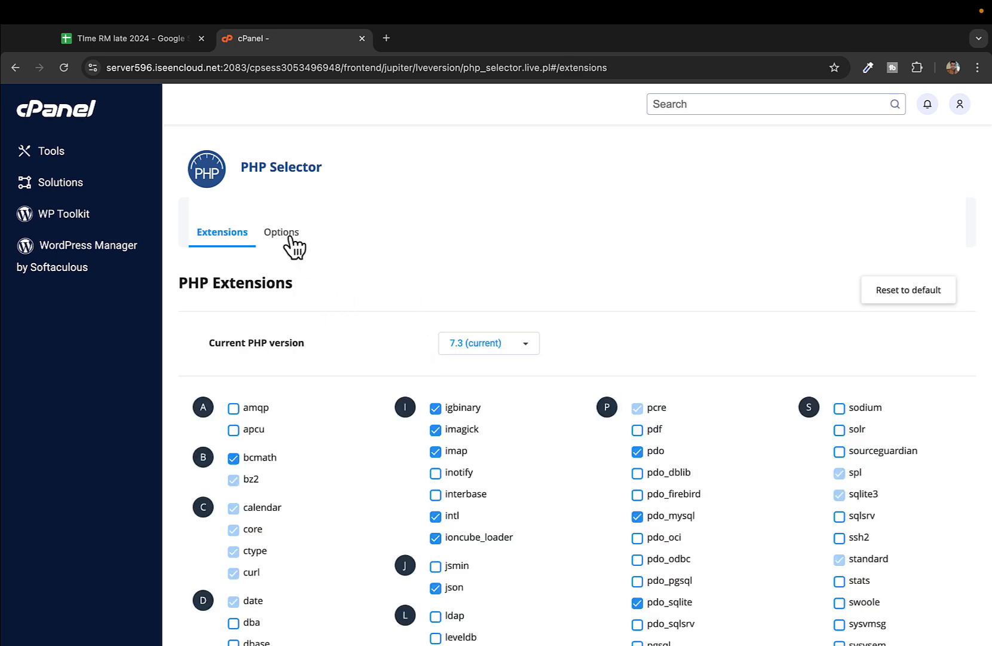
- Switch to the Options tab and highlight the checked allow_url_fopen option
click(281, 232)
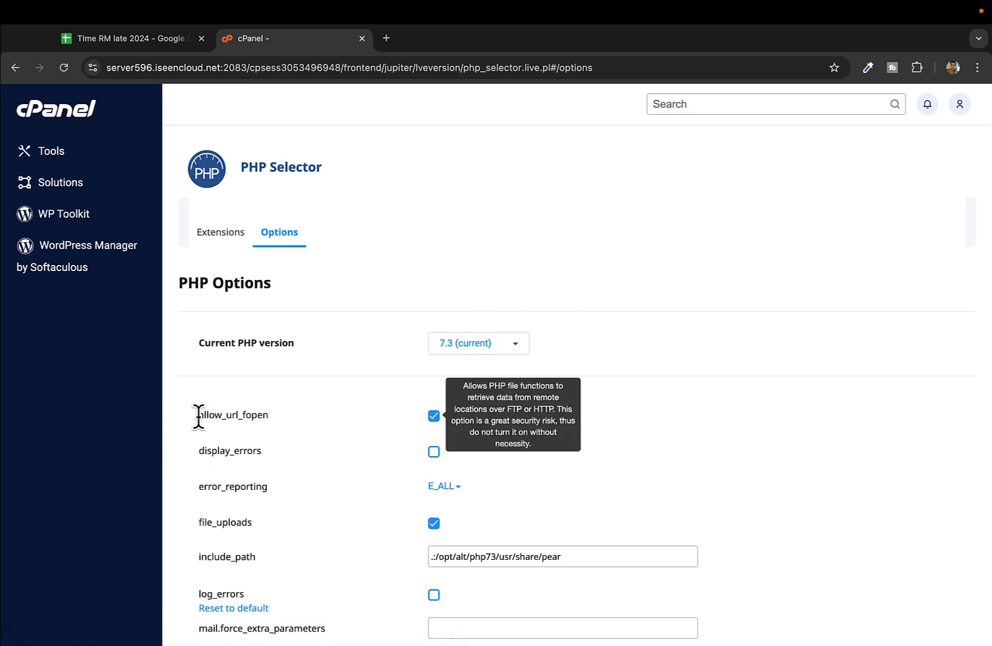
double_click(233, 415)
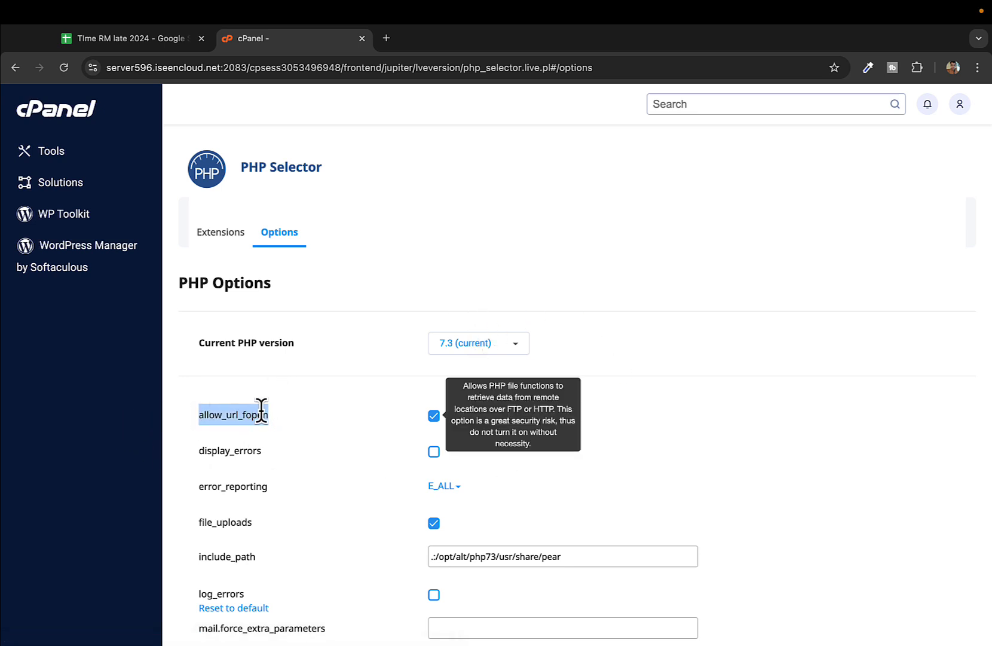
mouse_move(279, 421)
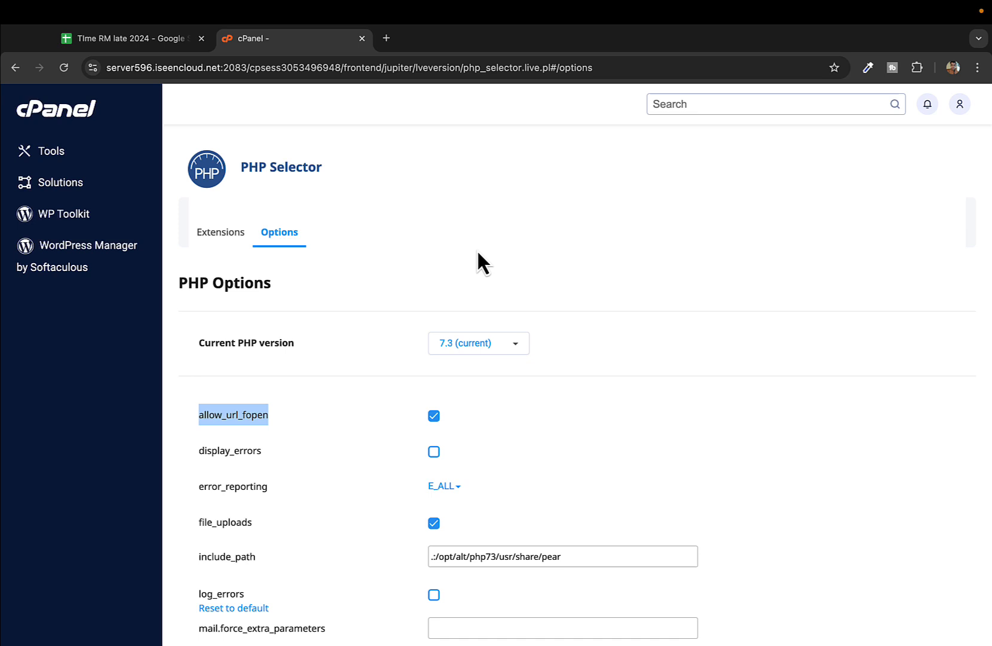
mouse_move(475, 446)
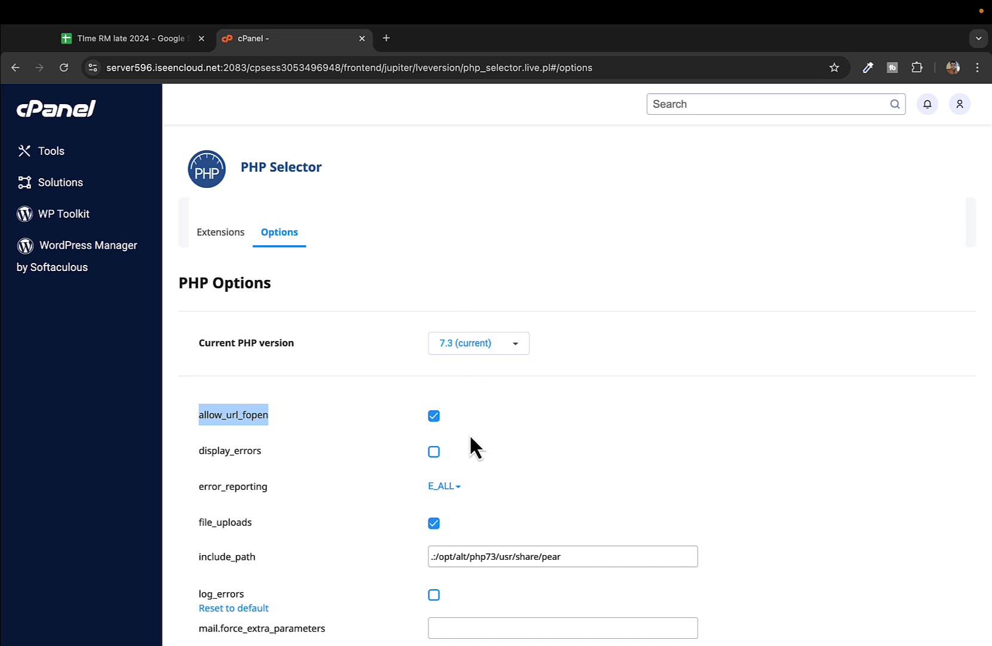
mouse_move(518, 295)
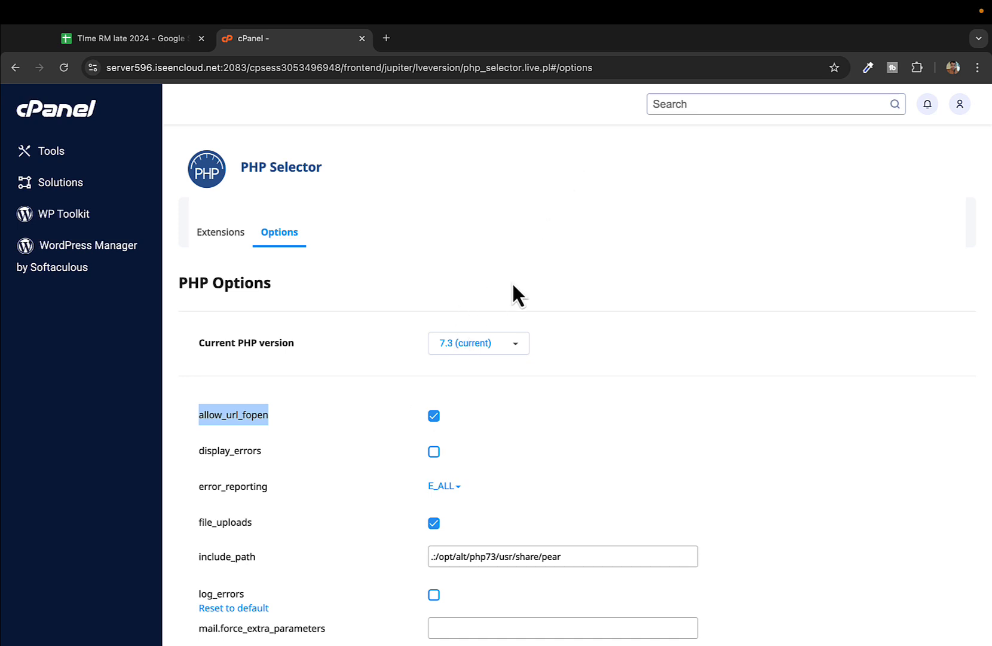